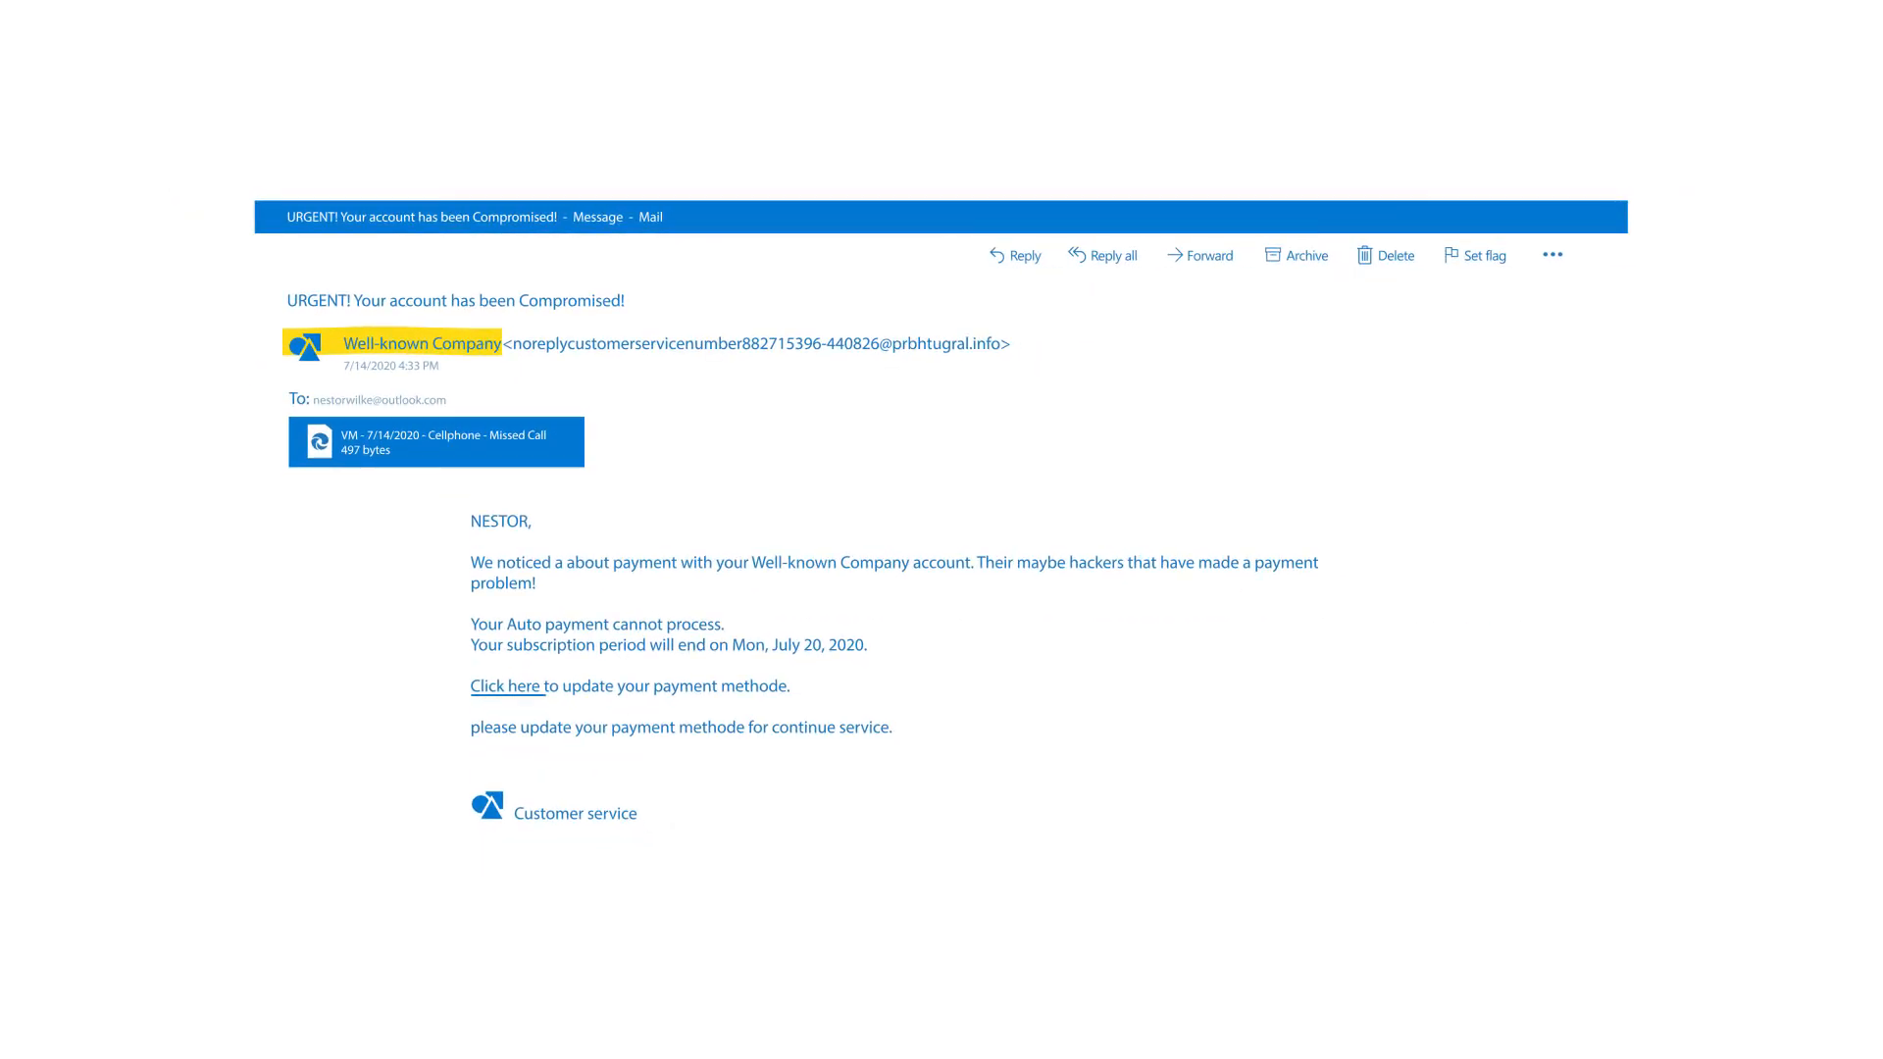
# View the 'URGENT! Your account has been Compromised!' email with its Well-known Company sender name highlighted.
pyautogui.click(504, 686)
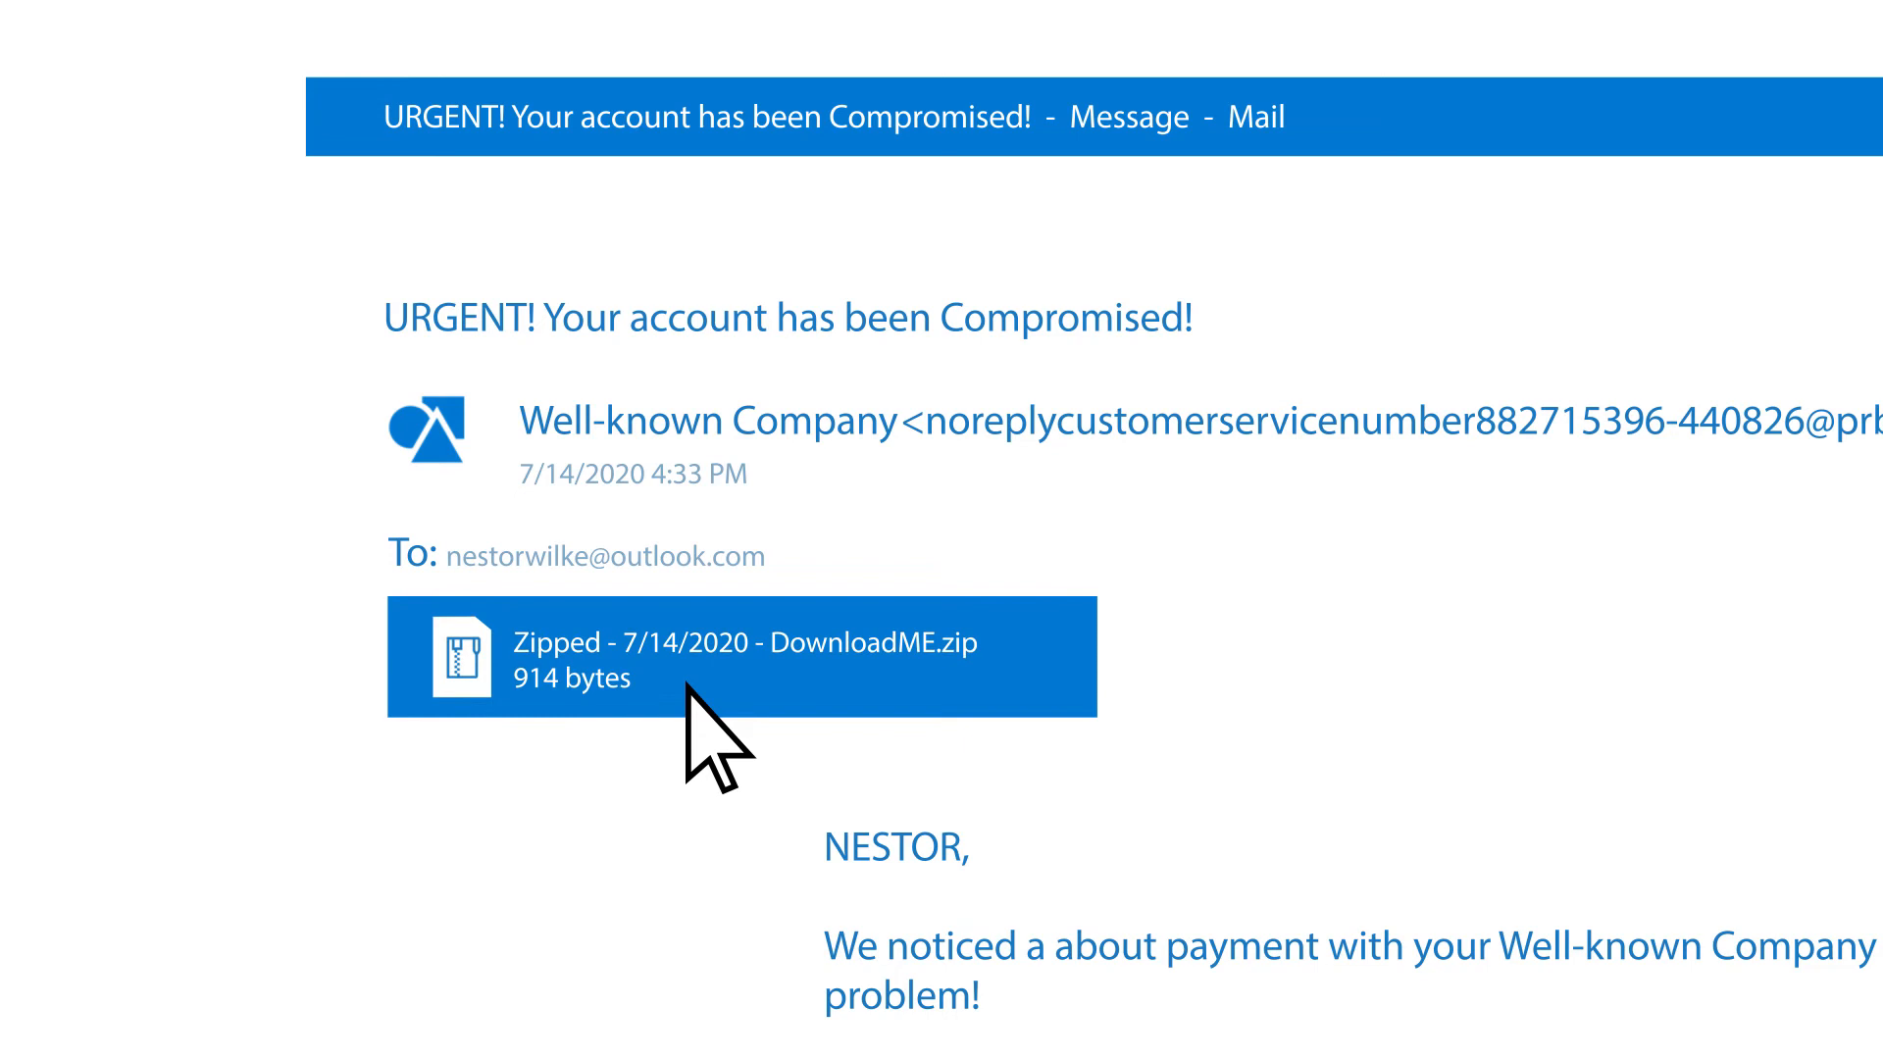
# Follow the DownloadME.zip attachment to the SmartScreen 'This site has been reported as unsafe' warning.
pyautogui.click(741, 657)
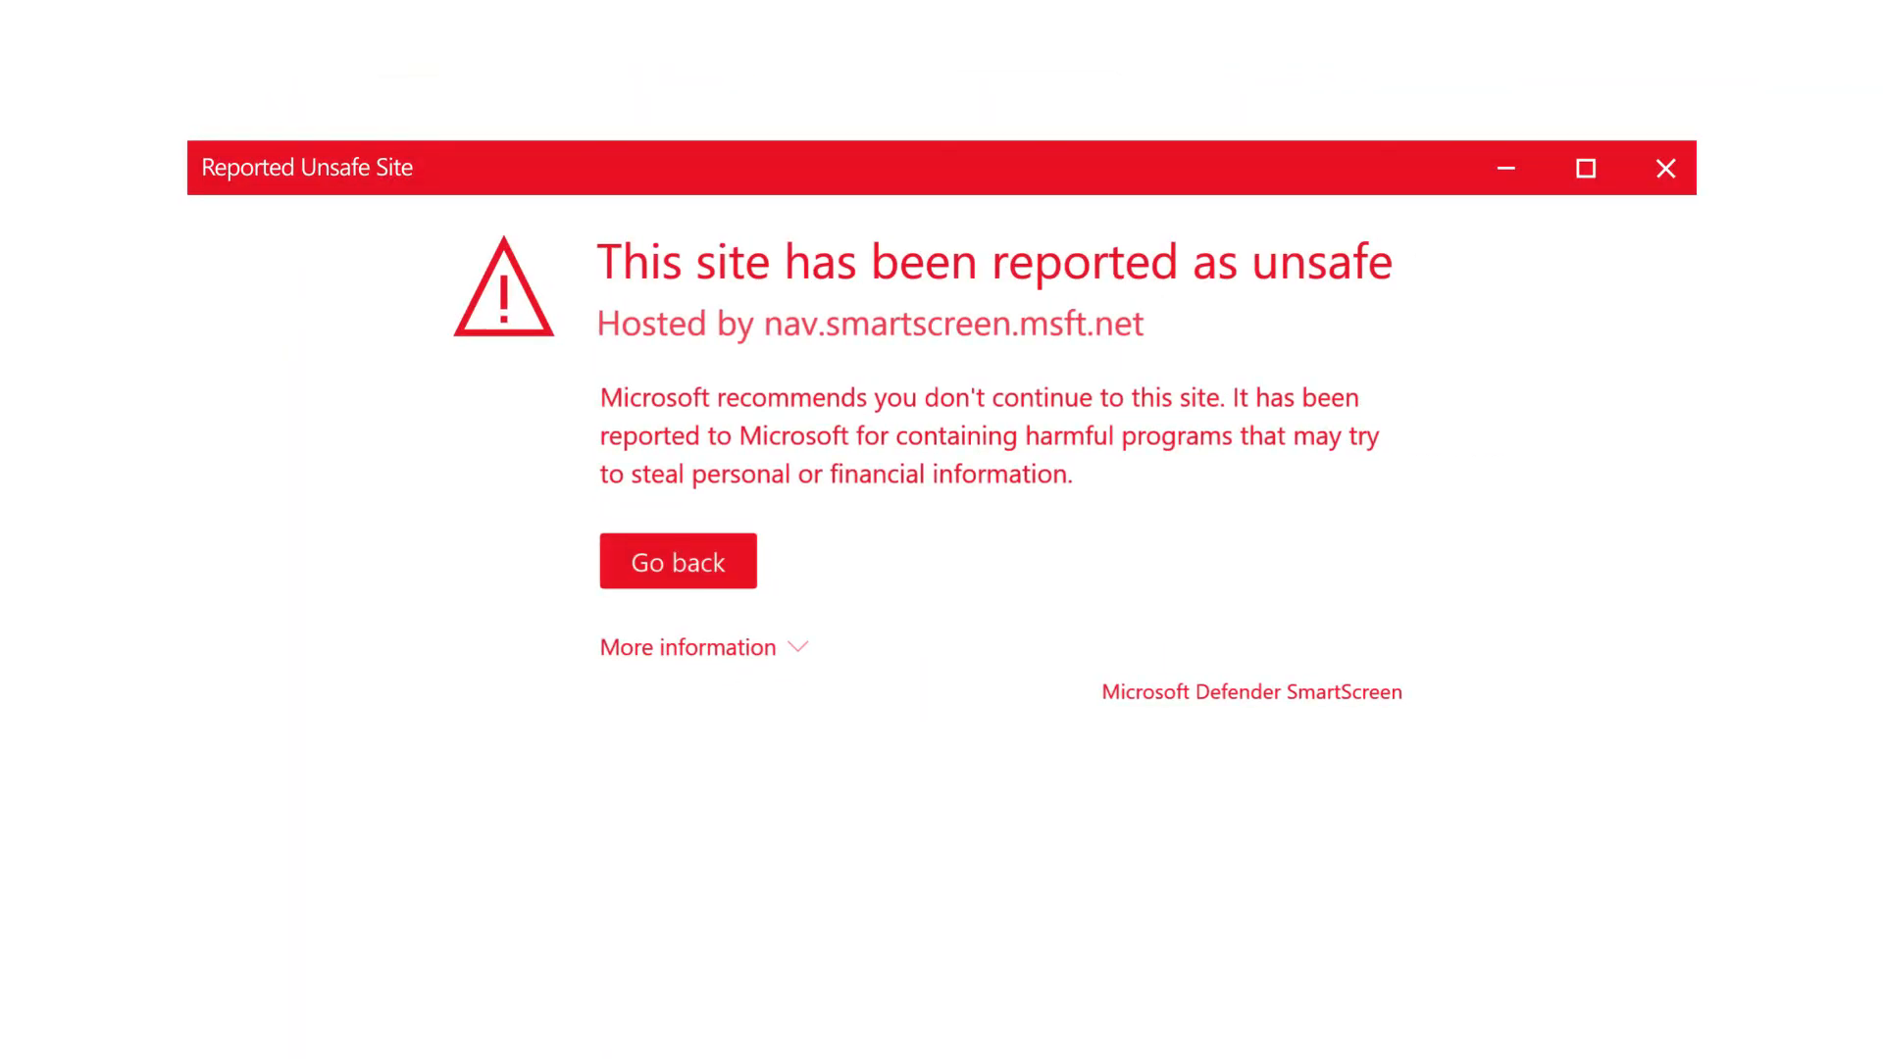